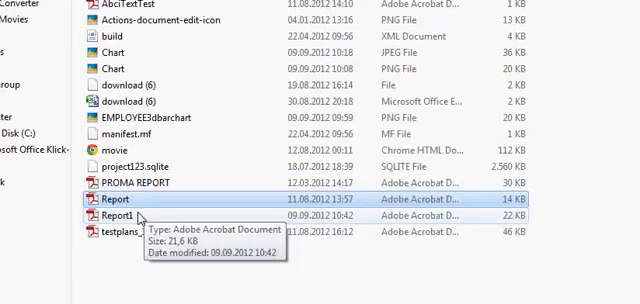
- Open Report.pdf from Explorer to view its Test Report and employee table
{"action": "double_click", "coordinate": [117, 216]}
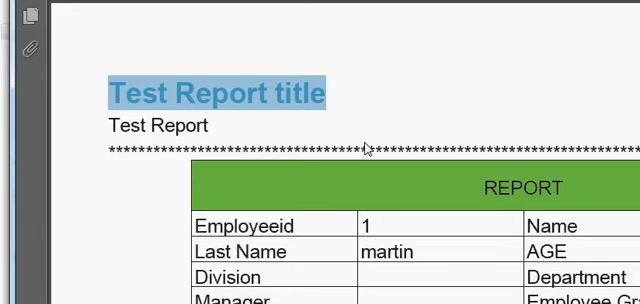
{"action": "mouse_move", "coordinate": [378, 146]}
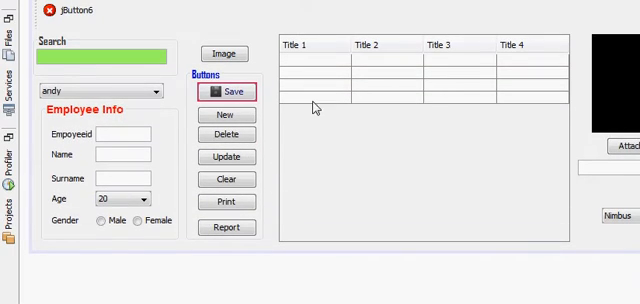
{"action": "mouse_move", "coordinate": [439, 97]}
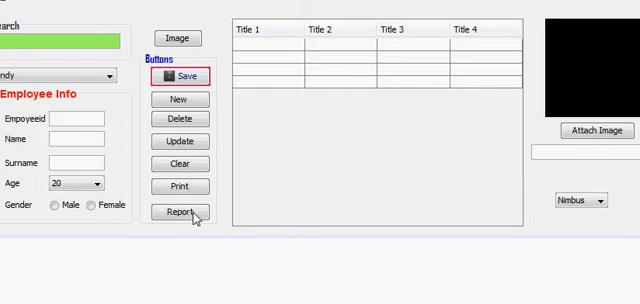
- Bring up the context menu for the employee form's Report button
{"action": "right_click", "coordinate": [180, 213]}
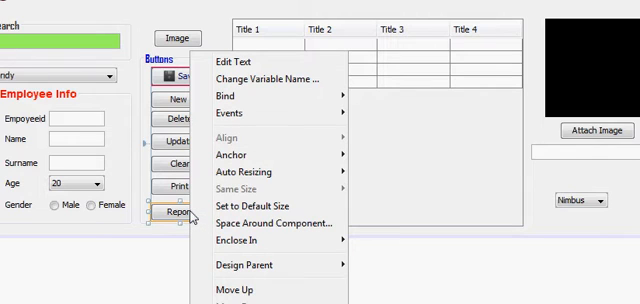
{"action": "mouse_move", "coordinate": [250, 206]}
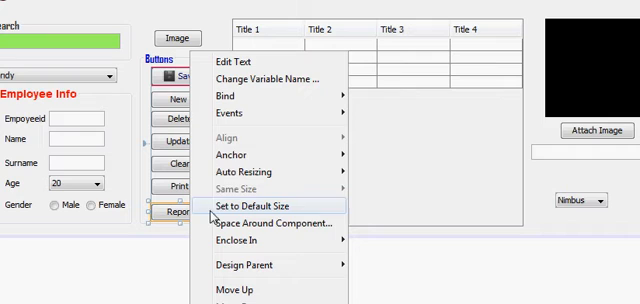
{"action": "mouse_move", "coordinate": [266, 130]}
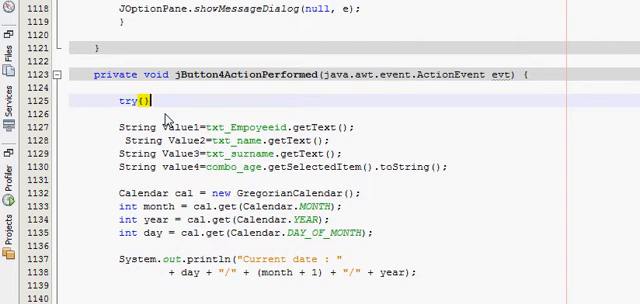
- Type an empty try block followed by catch(Exception e) in jButton4ActionPerformed
{"action": "type", "text": "catch(){"}
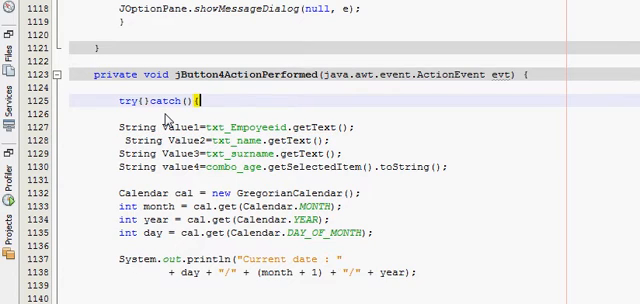
{"action": "type", "text": "}"}
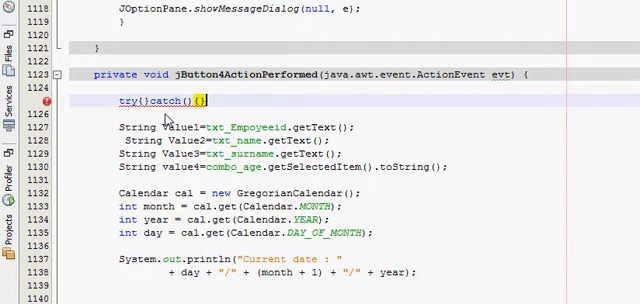
{"action": "type", "text": "Exception"}
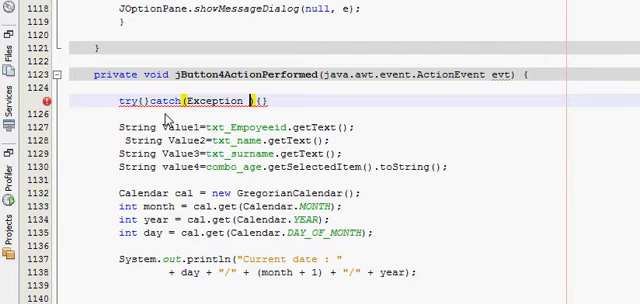
{"action": "type", "text": "e"}
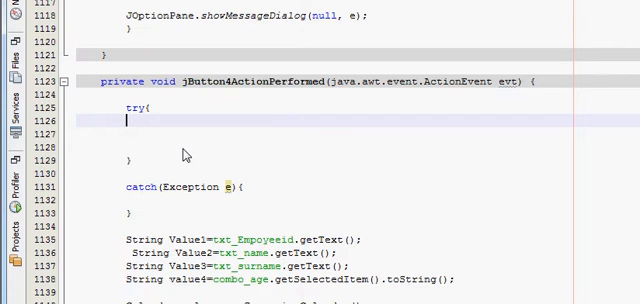
- Add PdfReader report=new PdfReader(""); inside the try block
{"action": "type", "text": "E"}
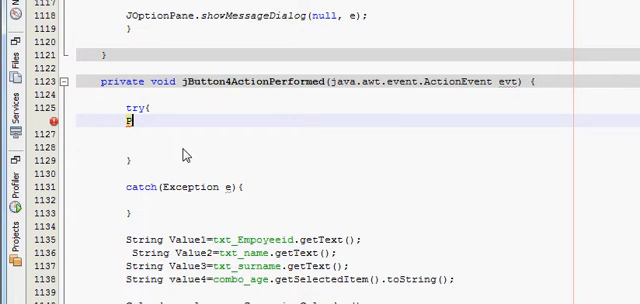
{"action": "type", "text": "Pdf"}
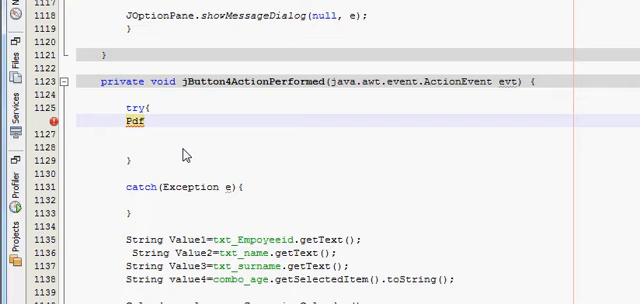
{"action": "type", "text": "Rea"}
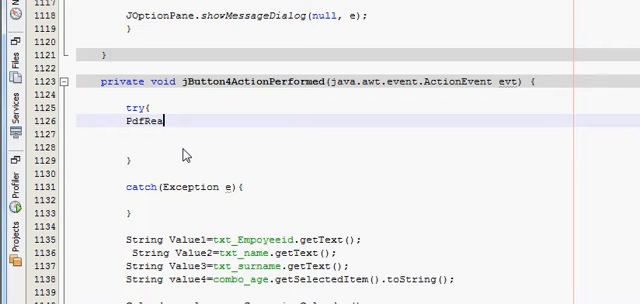
{"action": "type", "text": "der"}
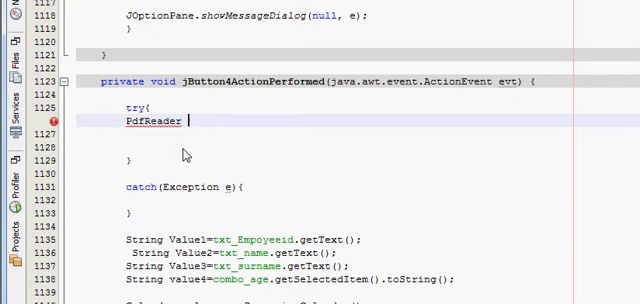
{"action": "type", "text": "report"}
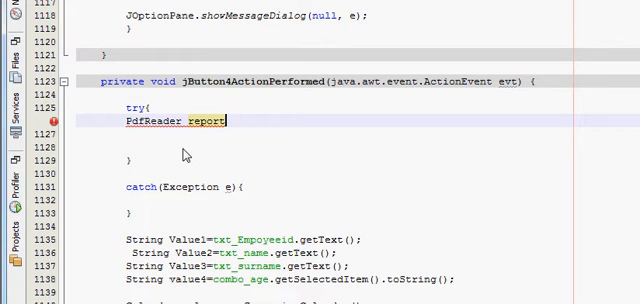
{"action": "type", "text": "=new"}
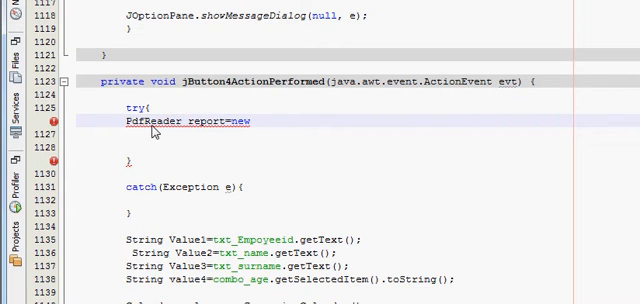
{"action": "type", "text": "PdfReader"}
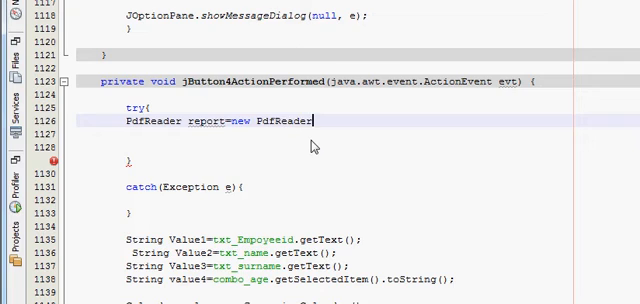
{"action": "type", "text": "()"}
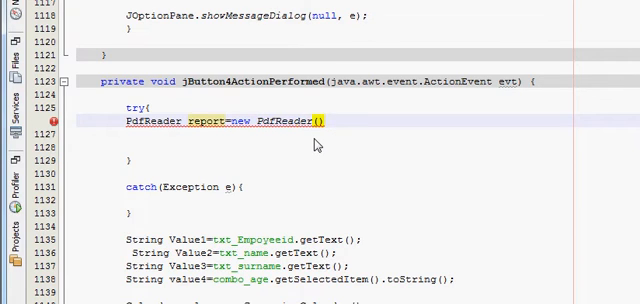
{"action": "type", "text": ";"}
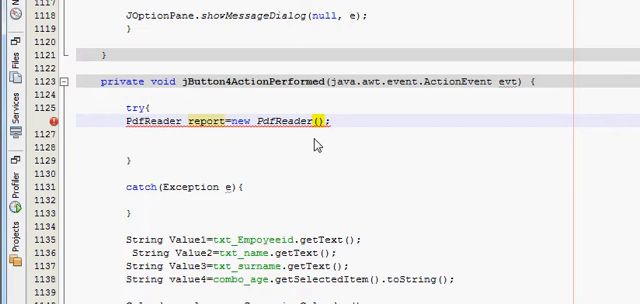
{"action": "type", "text": "\"\""}
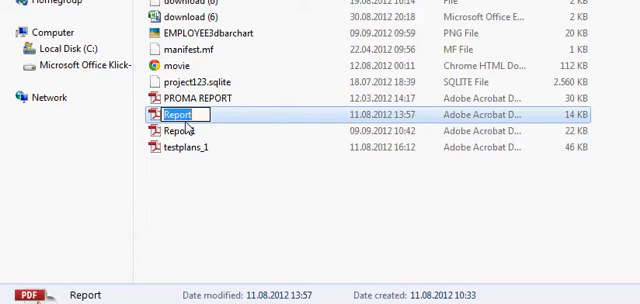
{"action": "scroll", "scroll_direction": "down", "scroll_amount": 3}
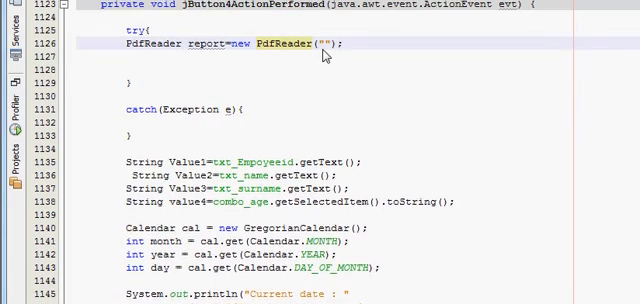
- Pass "Report.pdf" as the PdfReader path, with a second reader report1
{"action": "type", "text": "Report."}
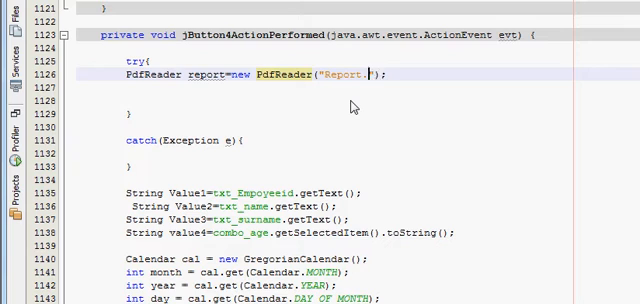
{"action": "type", "text": "pdf"}
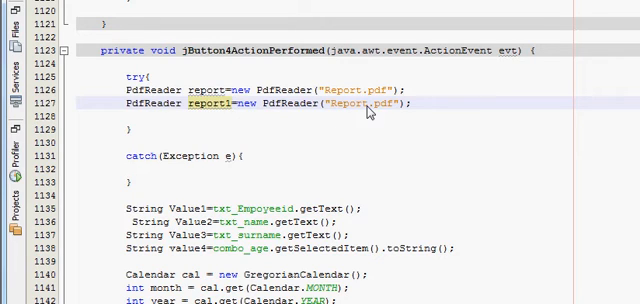
{"action": "mouse_move", "coordinate": [334, 138]}
{"action": "type", "text": "1"}
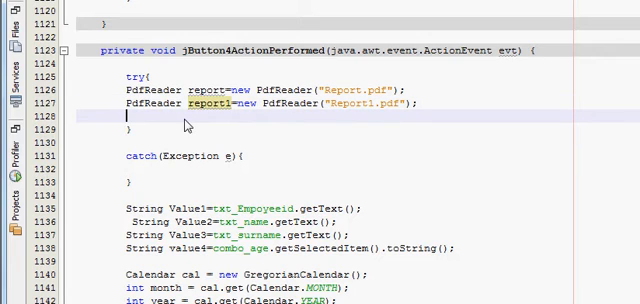
- Declare a PdfCopyFields variable named copy using code completion
{"action": "type", "text": "p"}
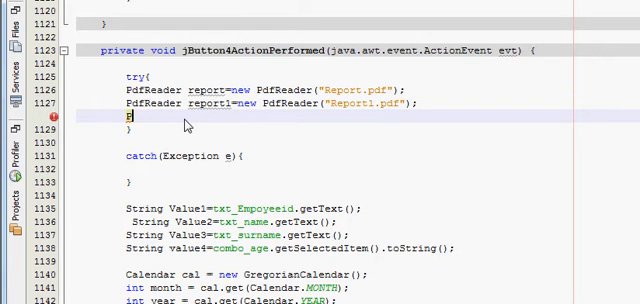
{"action": "type", "text": "df"}
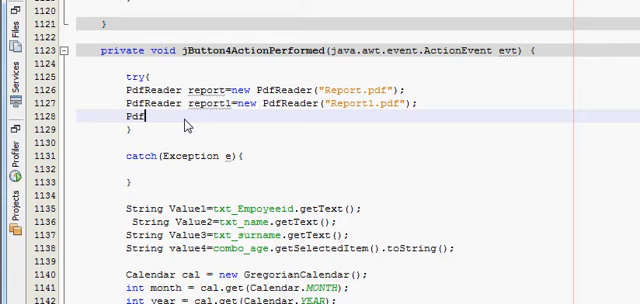
{"action": "type", "text": "C"}
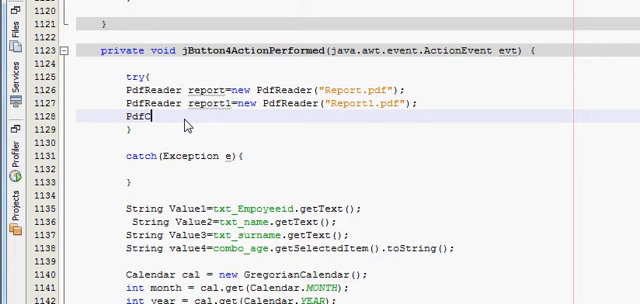
{"action": "type", "text": "opy"}
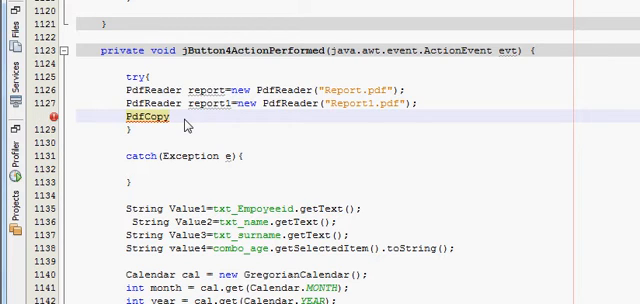
{"action": "type", "text": "Fields"}
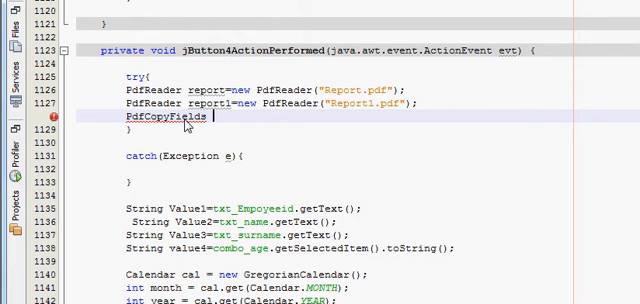
{"action": "type", "text": "c"}
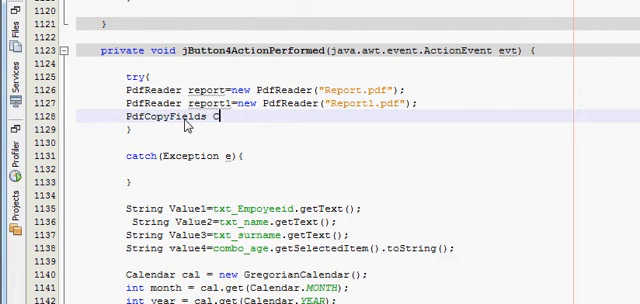
{"action": "type", "text": "o"}
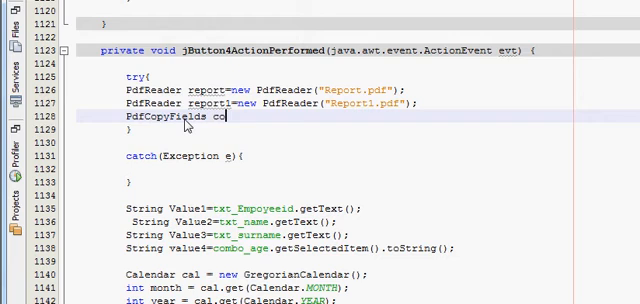
{"action": "type", "text": "py="}
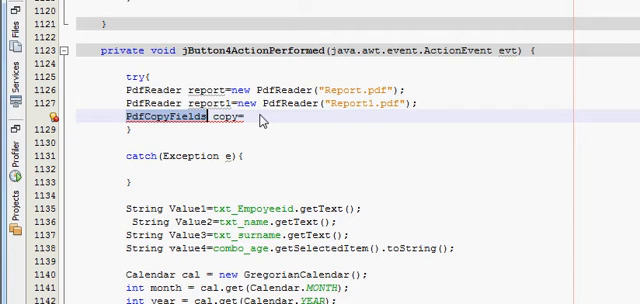
- Initialize copy with new PdfCopyFields(new FileOutputStream("Joined Report.pdf"))
{"action": "type", "text": "new"}
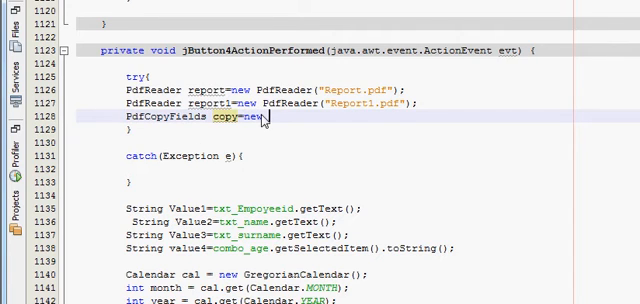
{"action": "type", "text": "PdfCopyFields"}
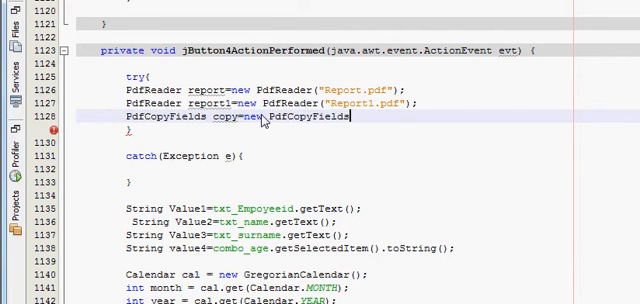
{"action": "type", "text": "();"}
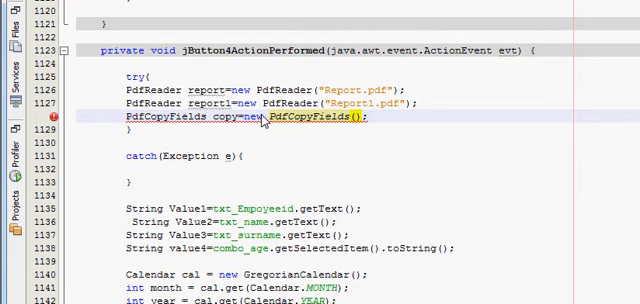
{"action": "type", "text": "new"}
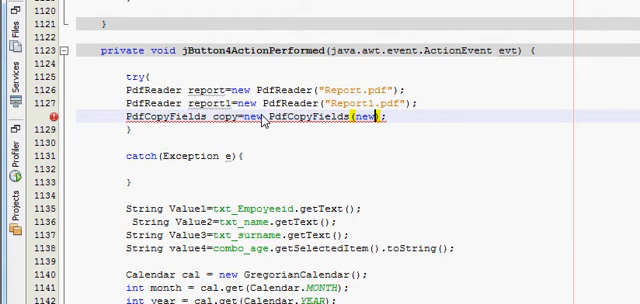
{"action": "type", "text": "File"}
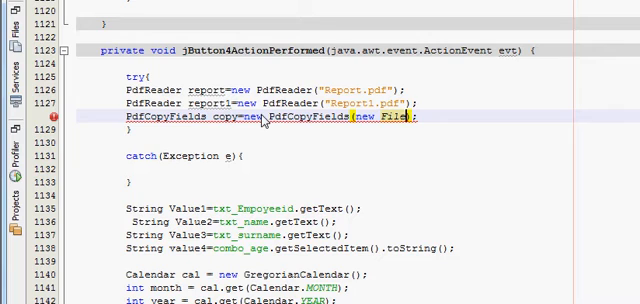
{"action": "type", "text": "OutputStream(\""}
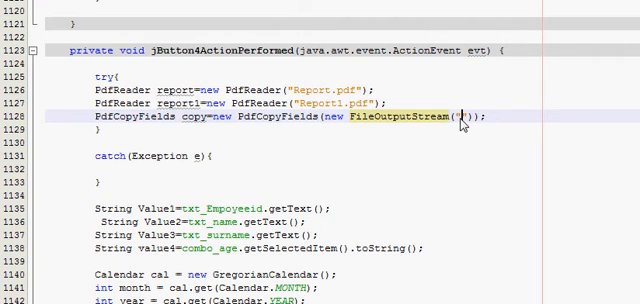
{"action": "type", "text": "Joined"}
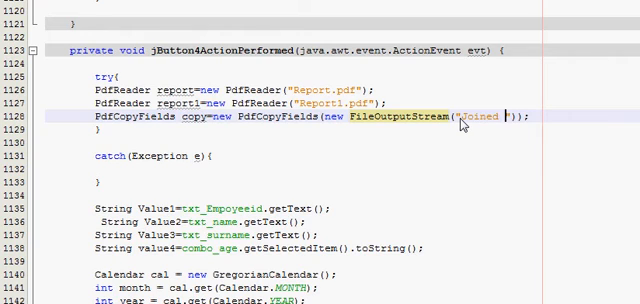
{"action": "type", "text": "Repor"}
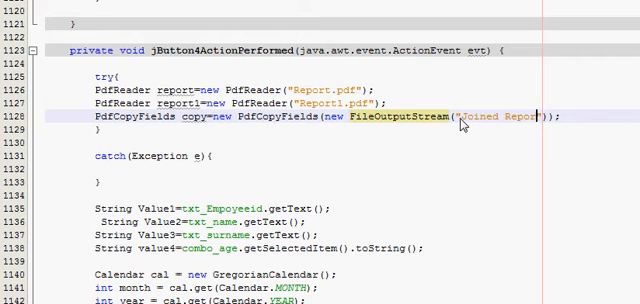
{"action": "type", "text": ".pdf"}
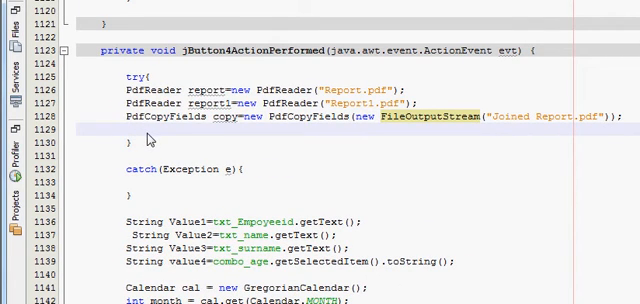
- Add copy.addDocument(report), copy.addDocument(report1), and copy.close() to the try block
{"action": "type", "text": "copy.add"}
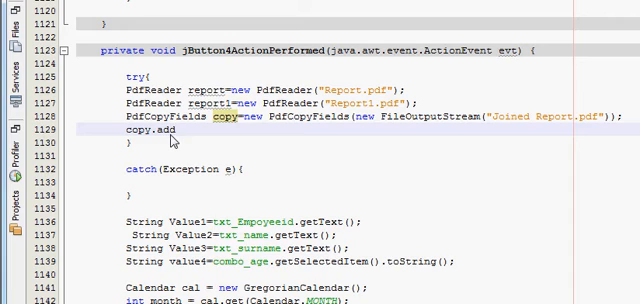
{"action": "key", "text": "BackSpace"}
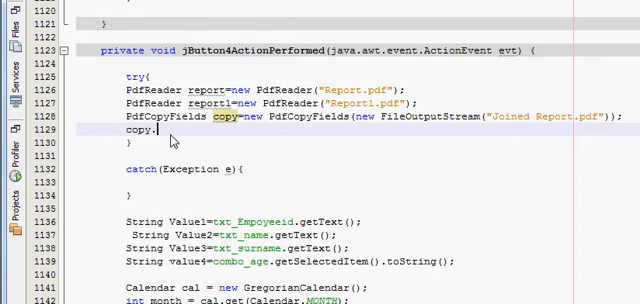
{"action": "type", "text": "a"}
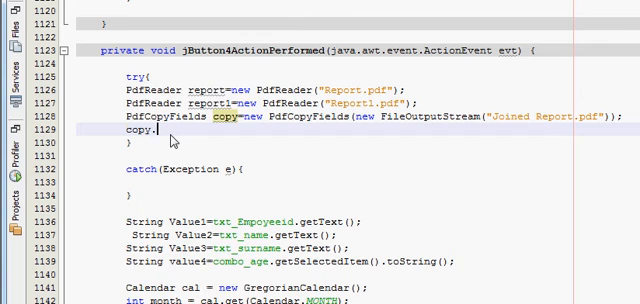
{"action": "type", "text": "."}
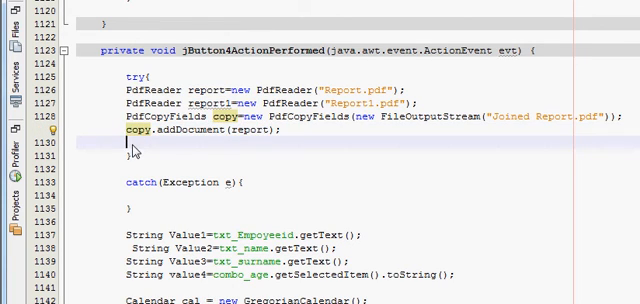
{"action": "type", "text": "copy.addDocument(report);"}
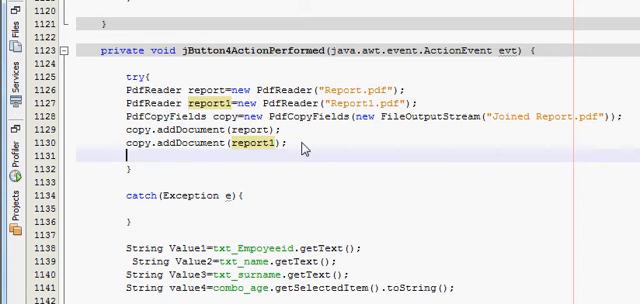
{"action": "type", "text": "copy."}
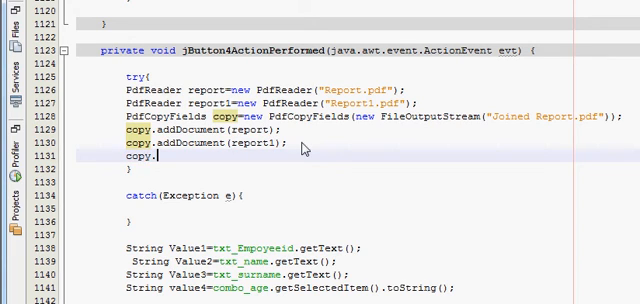
{"action": "type", "text": "close();"}
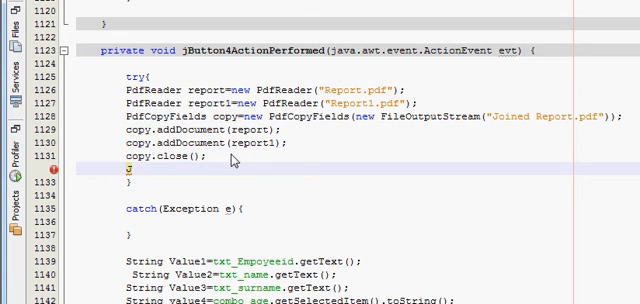
- Add JOptionPane.showMessageDialog(null,"Copy saved") after the close call
{"action": "type", "text": "JOption"}
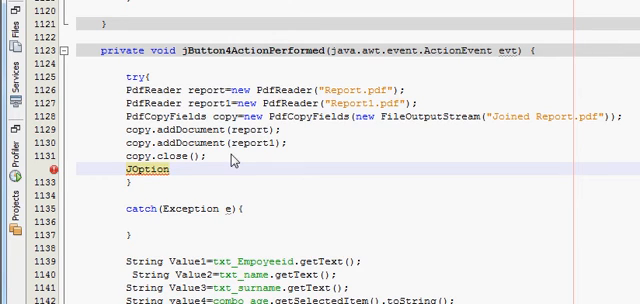
{"action": "type", "text": "Pane"}
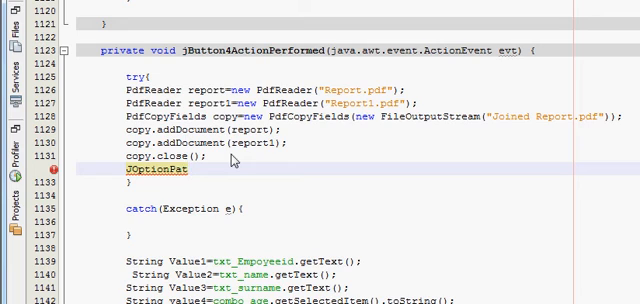
{"action": "type", "text": "ne"}
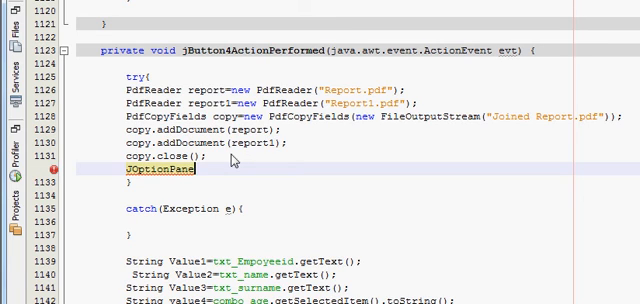
{"action": "type", "text": "."}
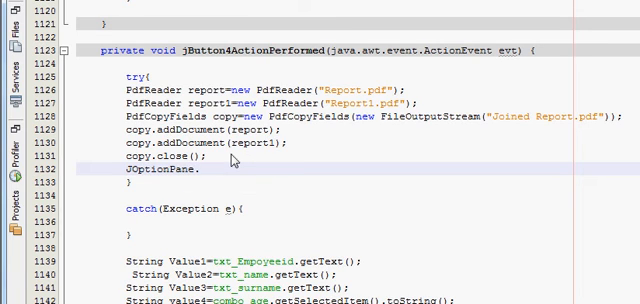
{"action": "type", "text": "s"}
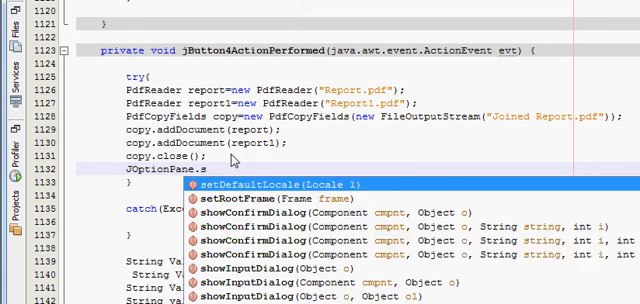
{"action": "type", "text": "showMessageDialog(null, );"}
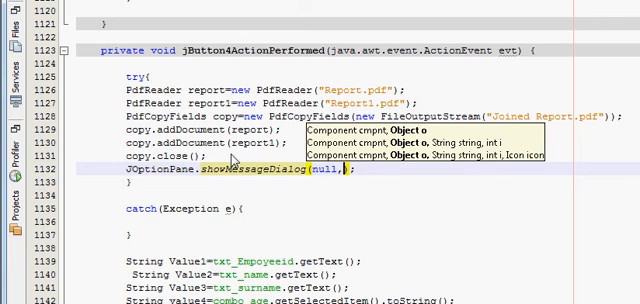
{"action": "type", "text": "\"\""}
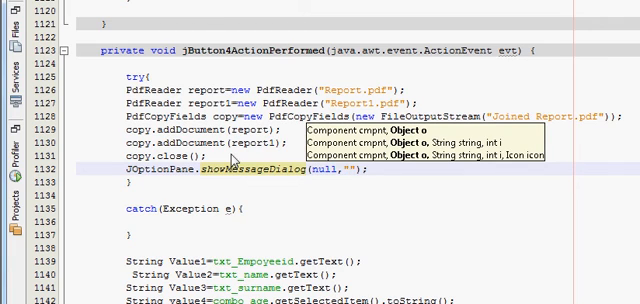
{"action": "type", "text": "Cop"}
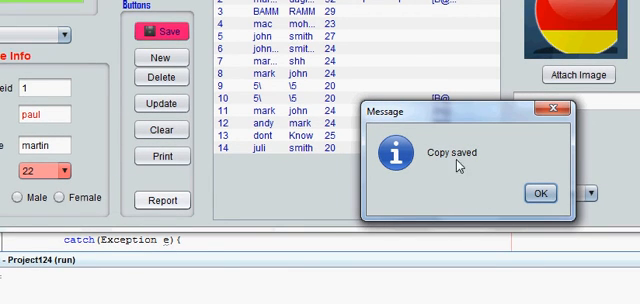
- Dismiss the Copy saved message and return to the Project124 folder in Explorer
{"action": "left_click", "coordinate": [539, 191]}
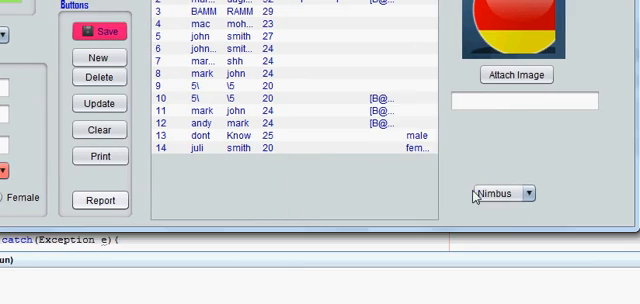
{"action": "left_click", "coordinate": [99, 199]}
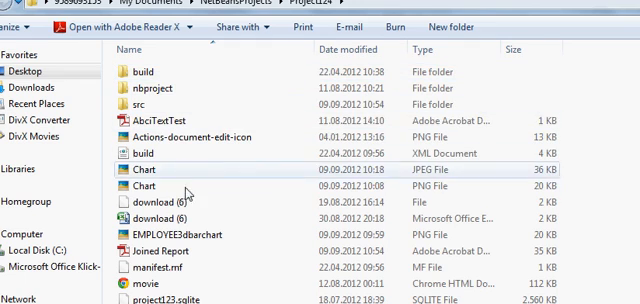
- Scroll the Project124 folder listing to find the Joined Report PDF
{"action": "scroll", "scroll_direction": "down", "scroll_amount": 3}
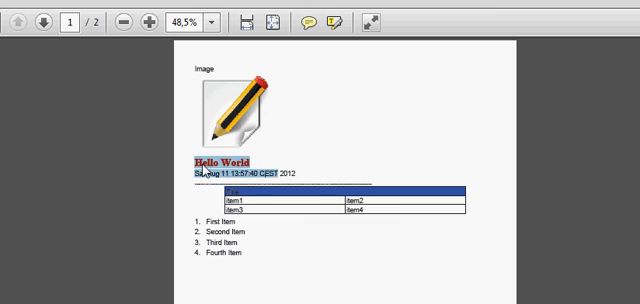
{"action": "scroll", "scroll_direction": "down", "scroll_amount": 3}
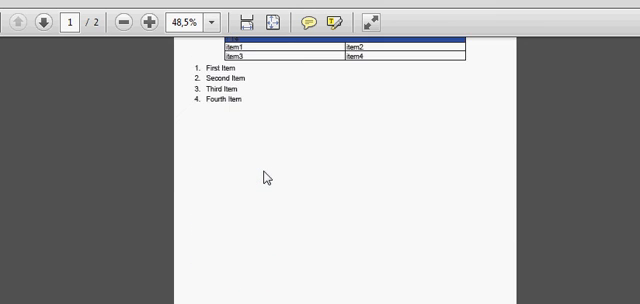
{"action": "left_click", "coordinate": [40, 21]}
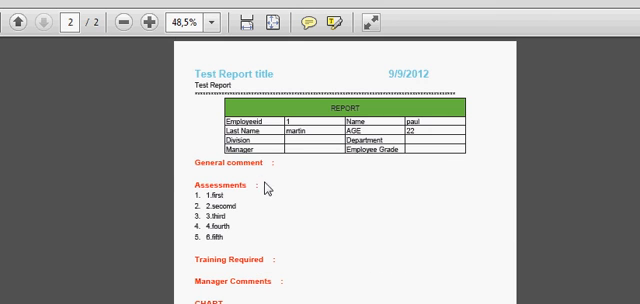
{"action": "scroll", "scroll_direction": "down", "scroll_amount": 3}
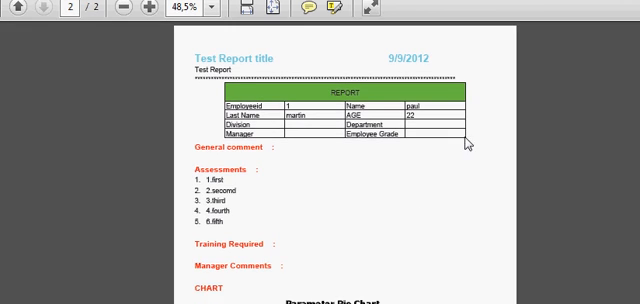